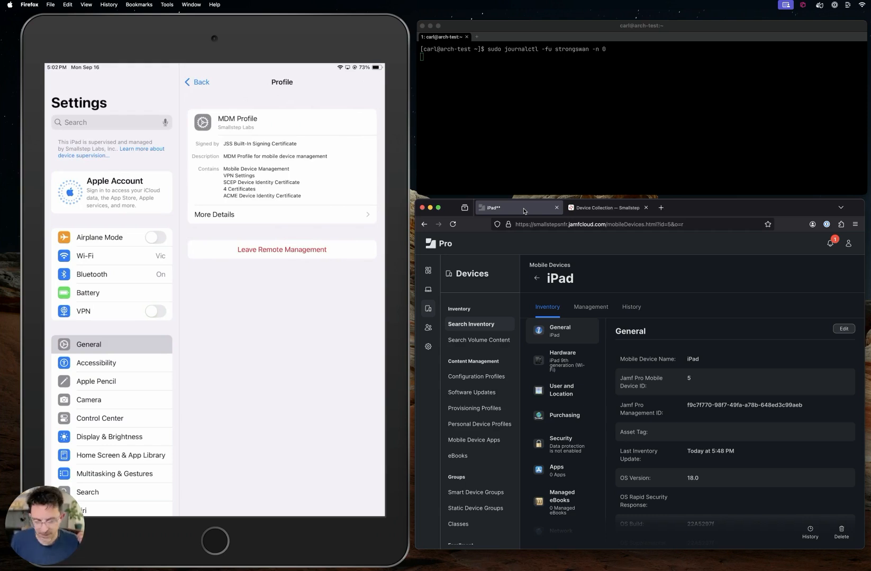
Open the ACME Device Identity Certificate details in the MDM profile.
click(282, 215)
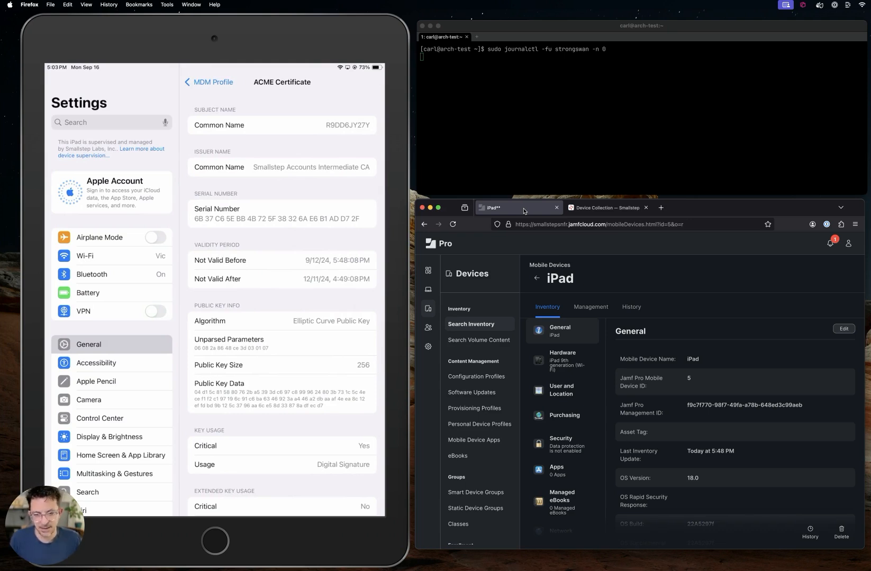
Show Smallstep's Jamf Devices list for Carl's homelab, including device R9DD6JY27Y.
click(605, 207)
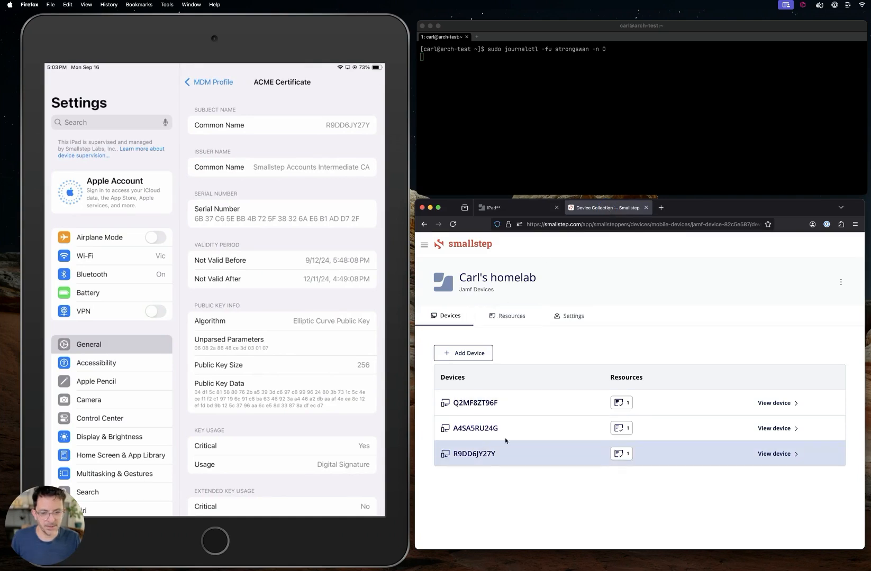
mouse_move(532, 346)
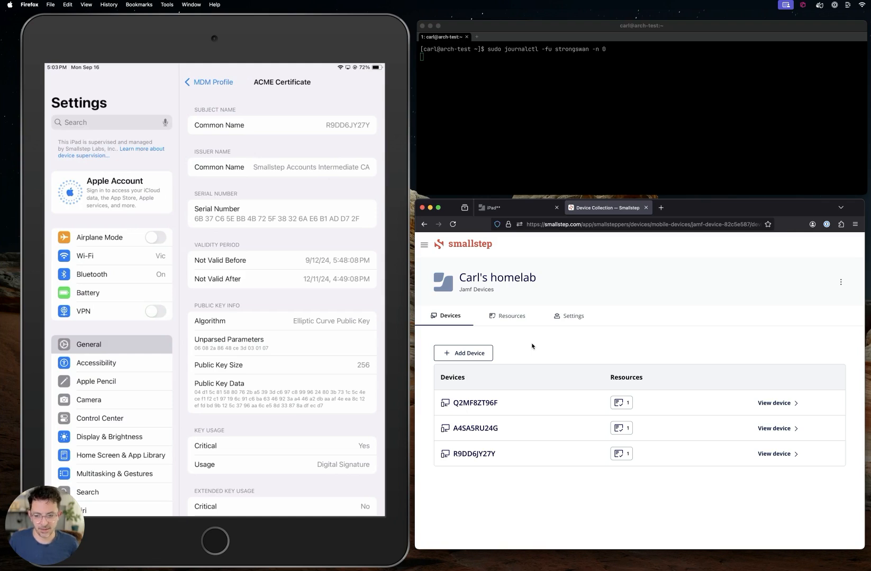
Turn on the iPad VPN and confirm R9DD6JY27Y got virtual IP 10.4.0.1 in the strongSwan log.
scroll(down, 3)
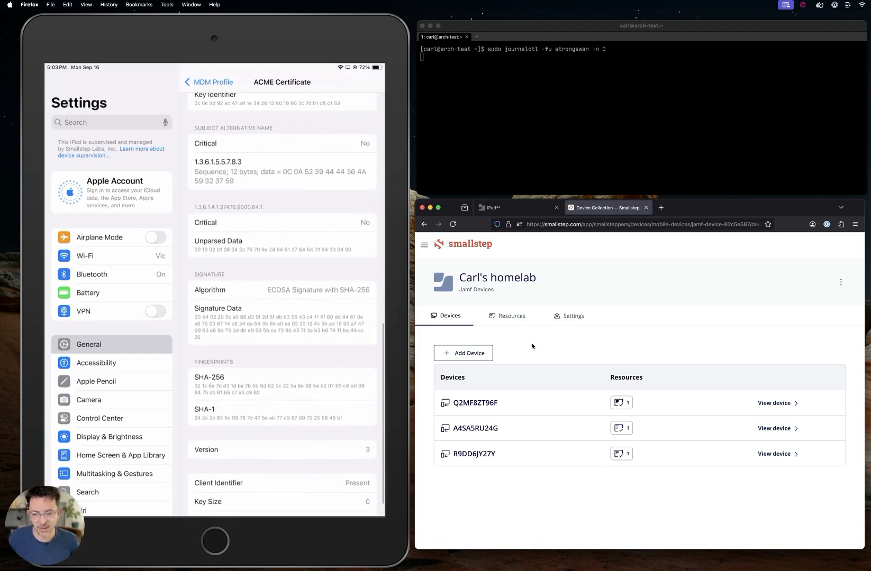
scroll(down, 3)
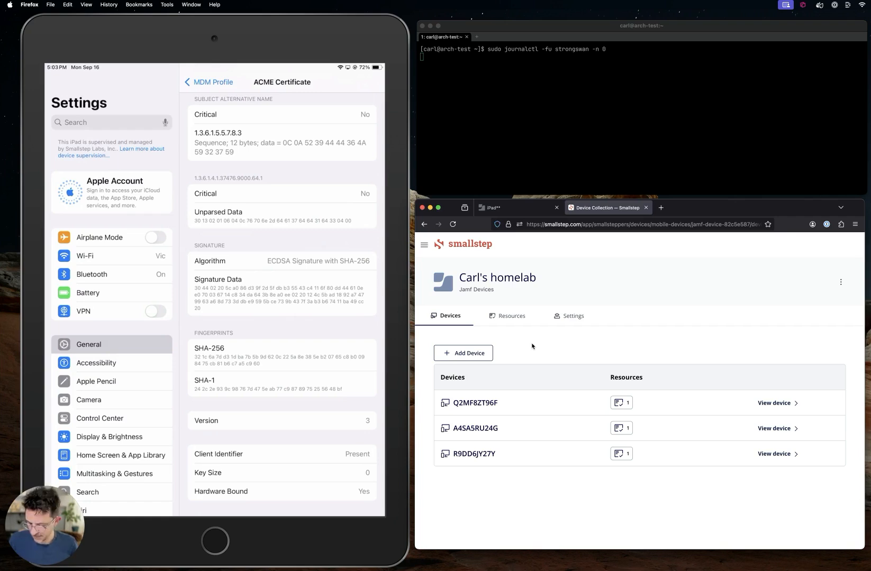
click(155, 311)
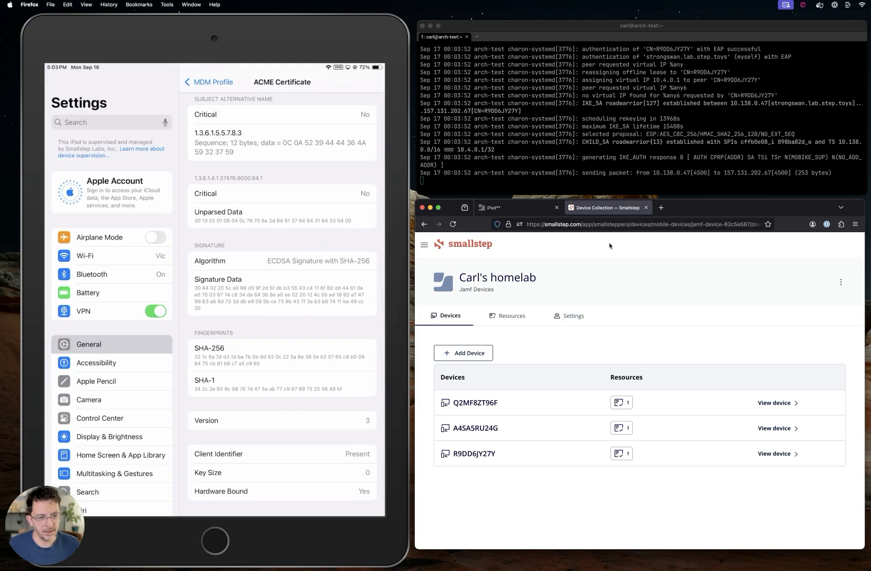
click(767, 95)
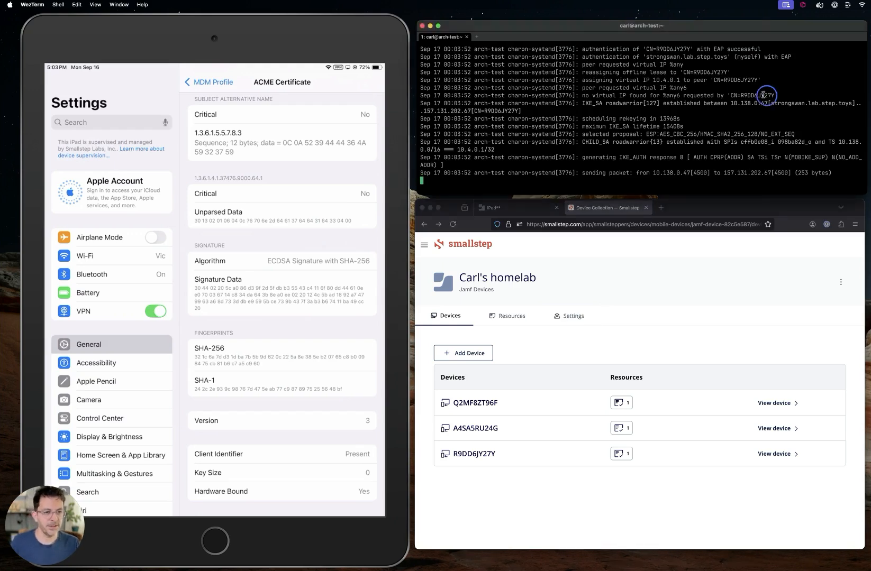